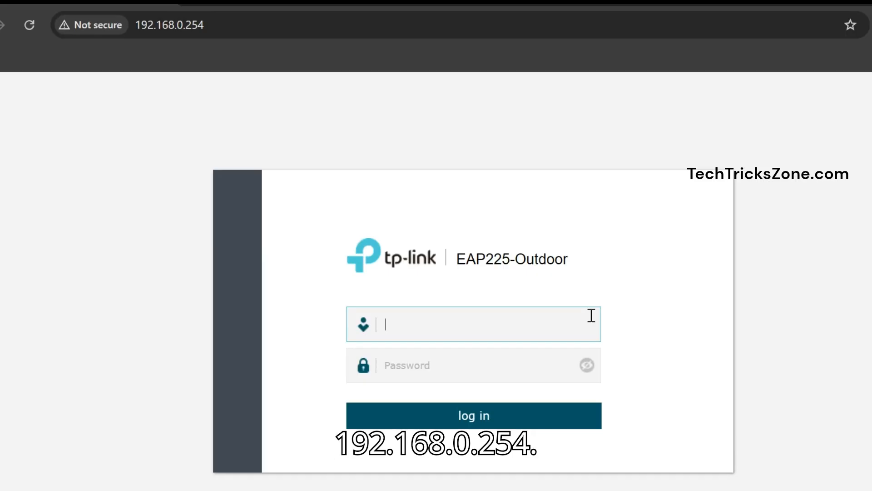
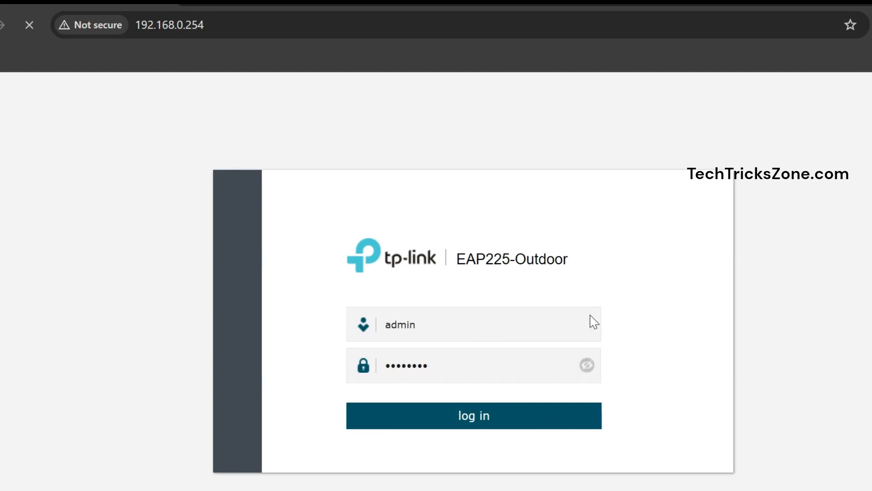
- Log in to the access point at 192.168.0.254 as admin
click(473, 416)
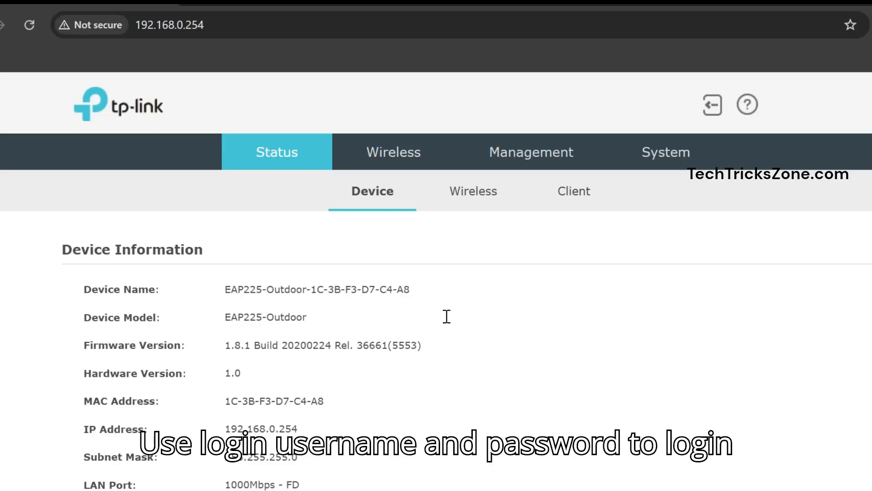
- In Wireless settings, add a new 2.4GHz SSID to be named WIFI-GUEST
click(393, 152)
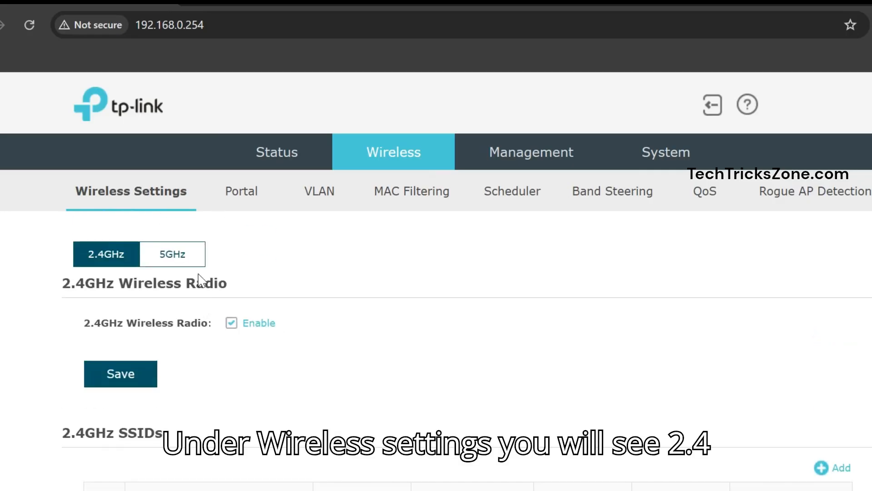
click(172, 253)
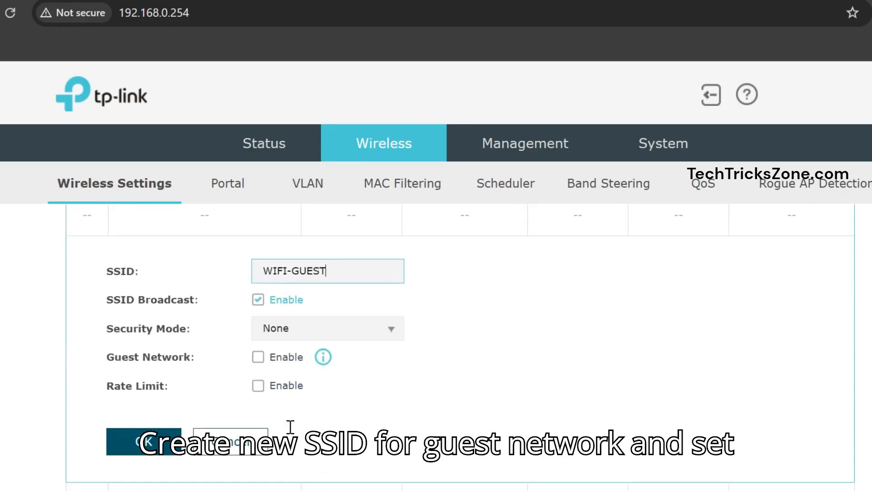
click(327, 325)
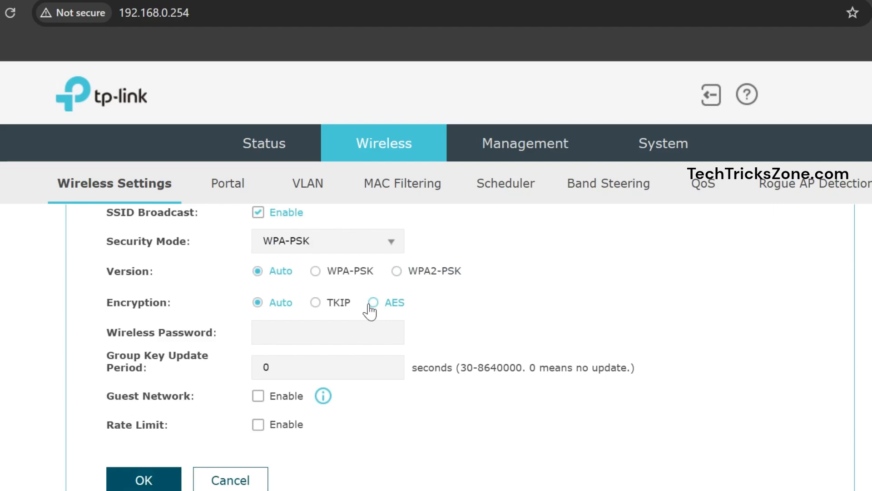
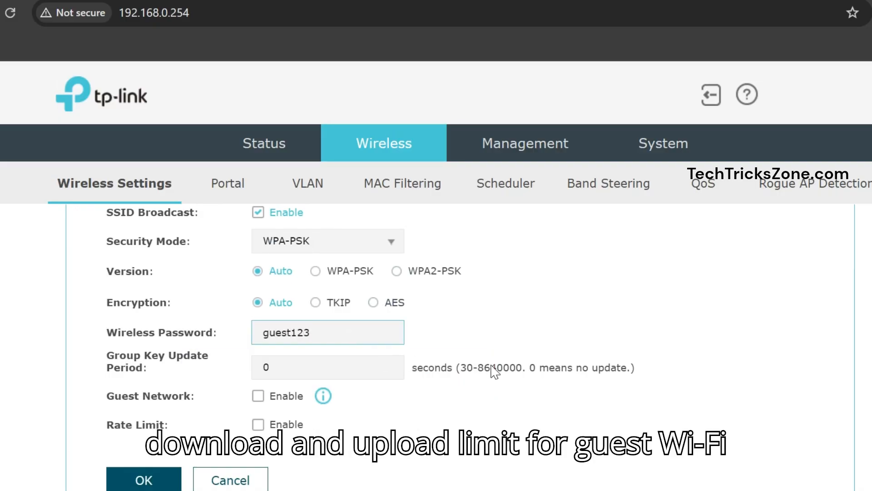
scroll(down, 3)
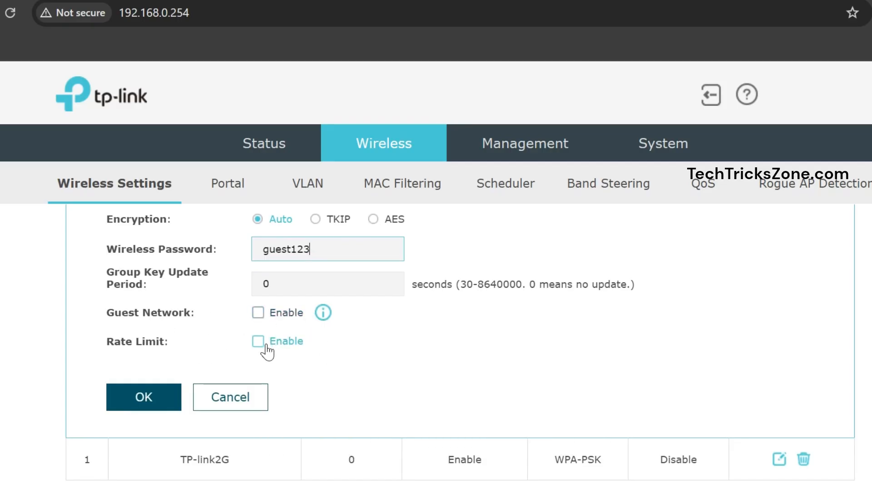
click(258, 341)
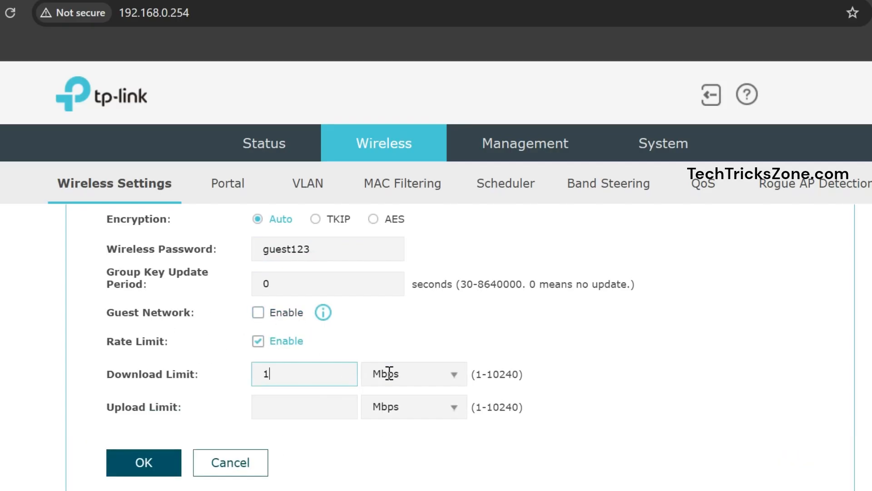
click(304, 407)
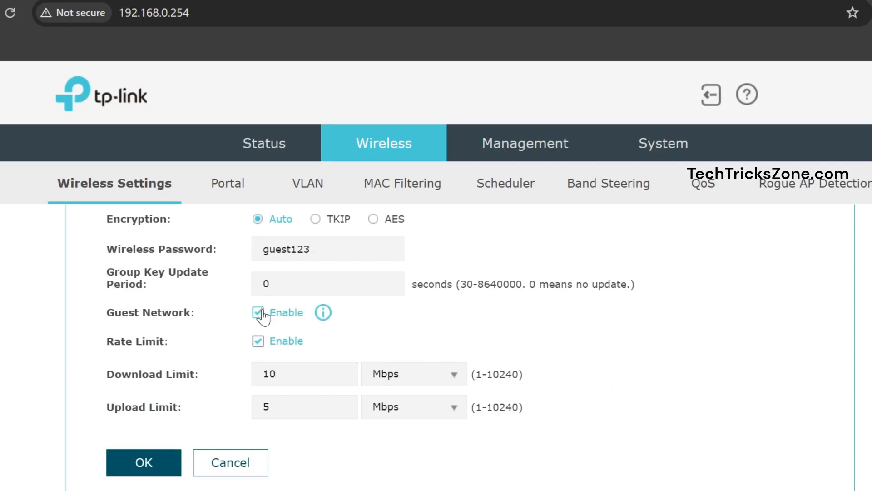
- Keep Guest Network enabled and save WIFI-GUEST to the 2.4GHz SSID list
click(257, 312)
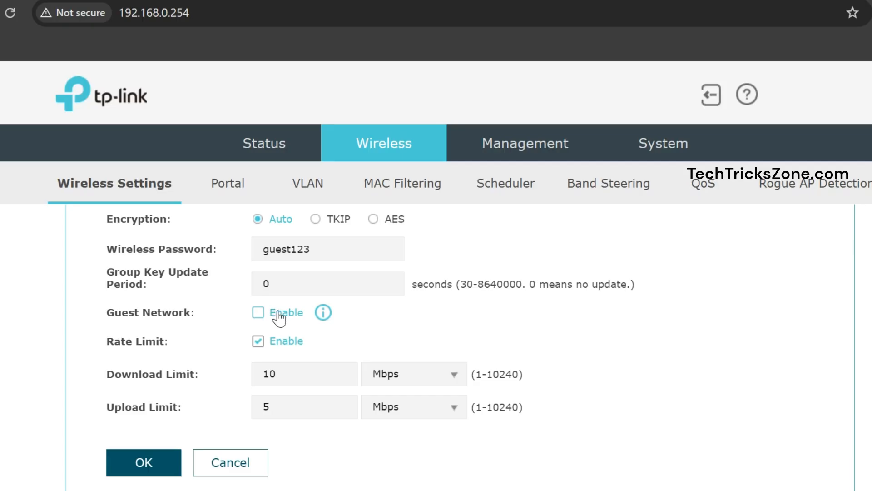
click(257, 312)
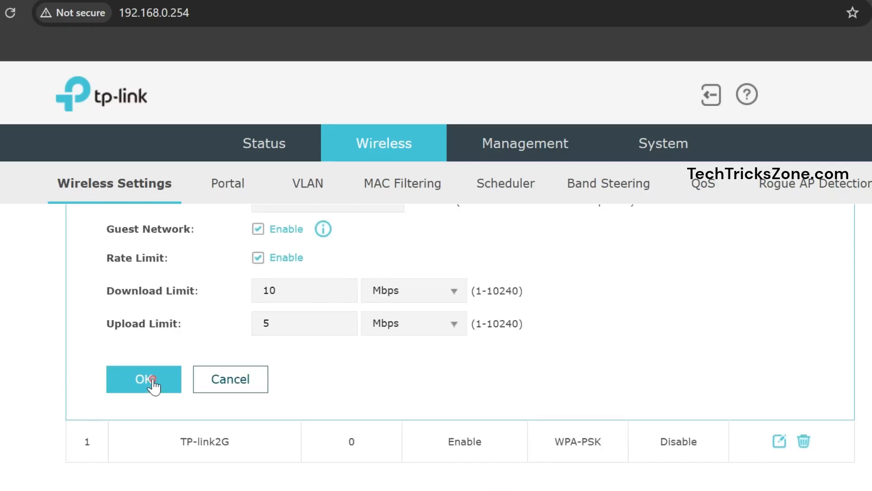
click(143, 379)
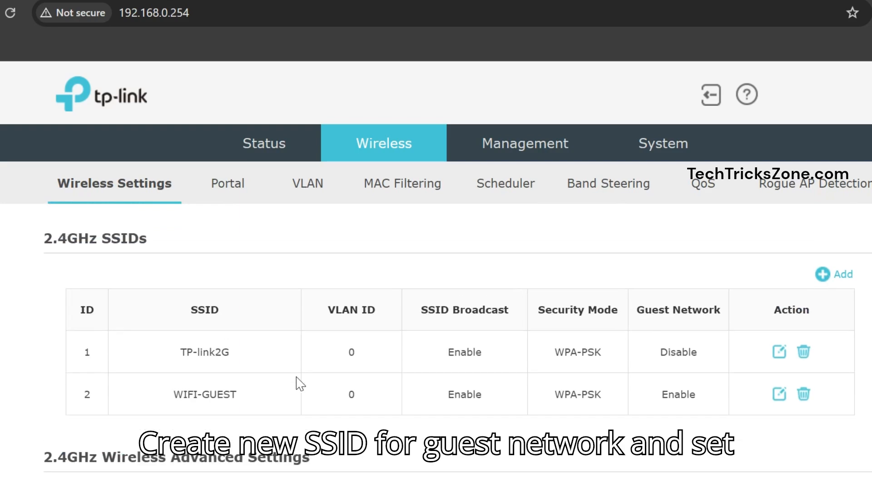
click(157, 248)
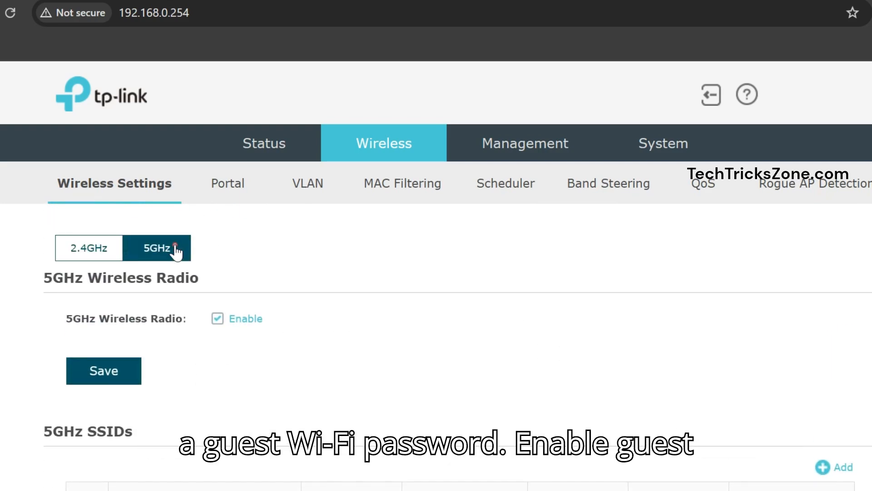
click(844, 216)
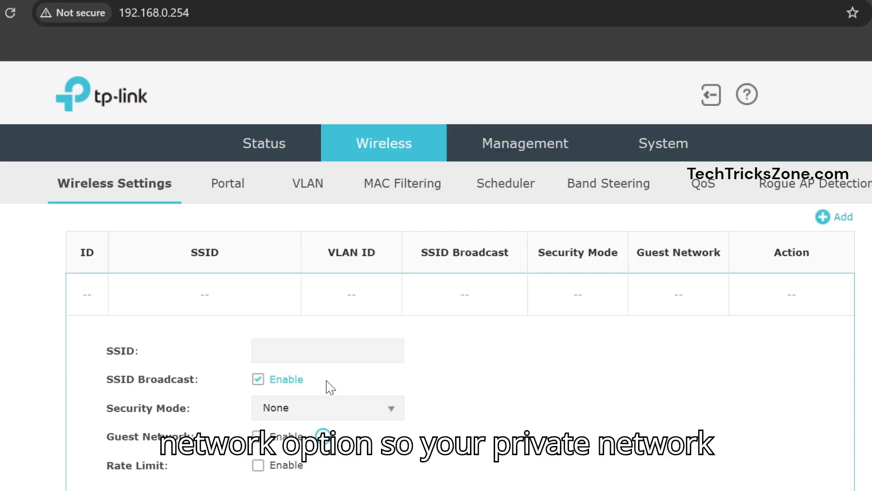
text(Guest5G)
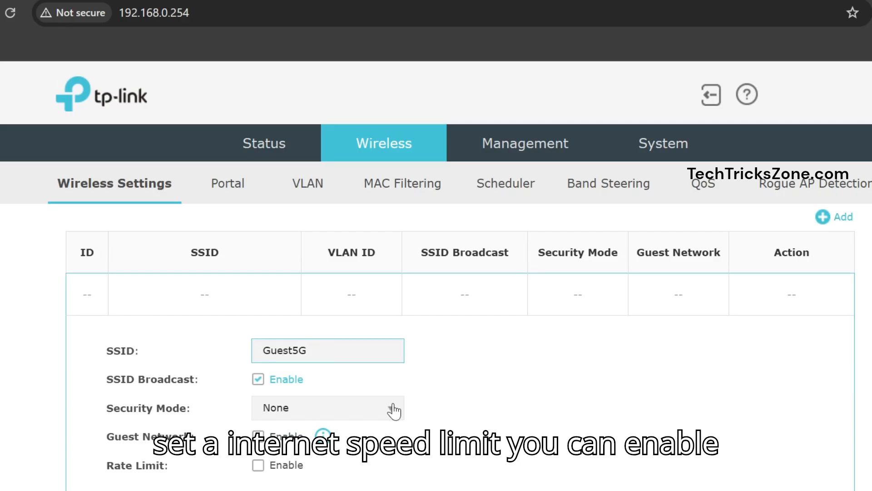
click(327, 407)
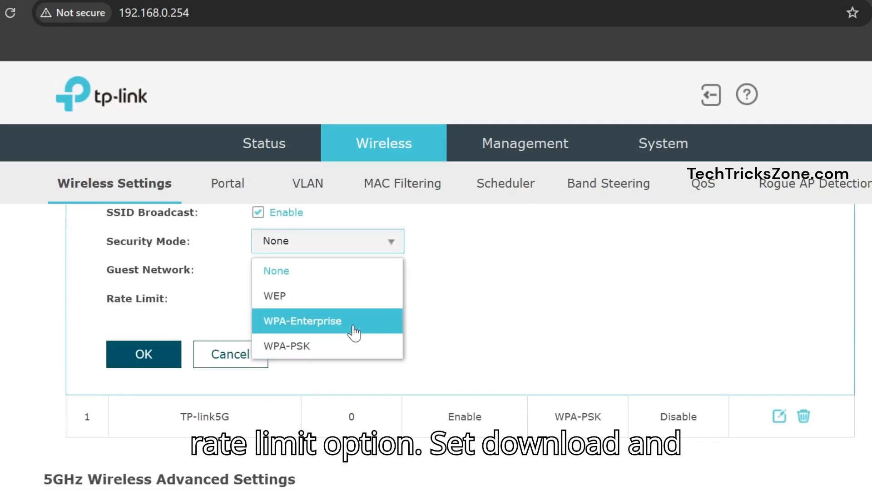
click(286, 345)
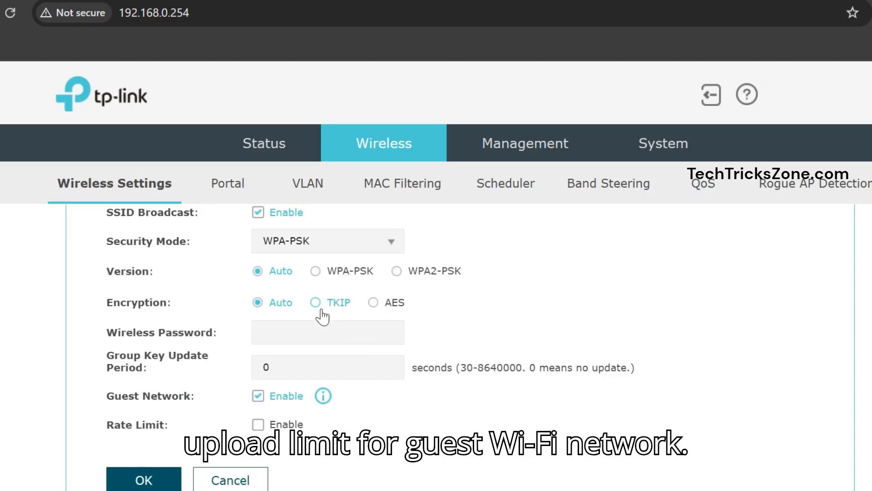
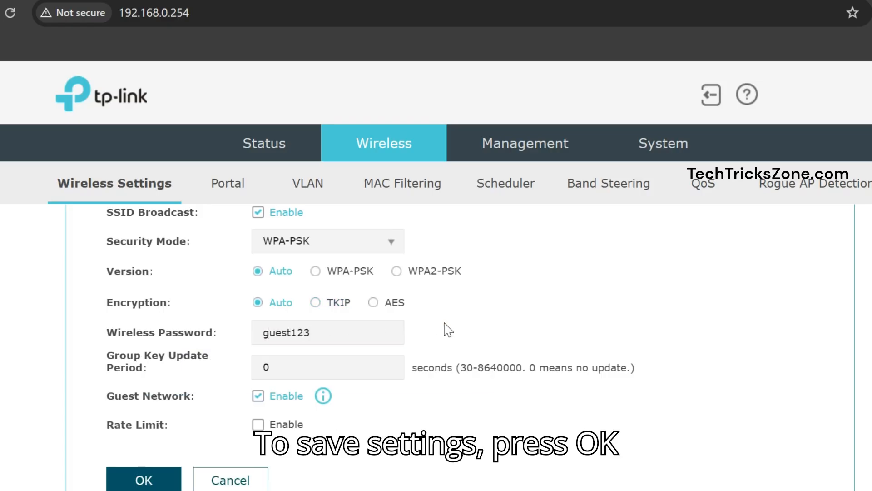
- Enable rate limiting on Guest5G with 10 Mbps download and 5 Mbps upload
click(257, 424)
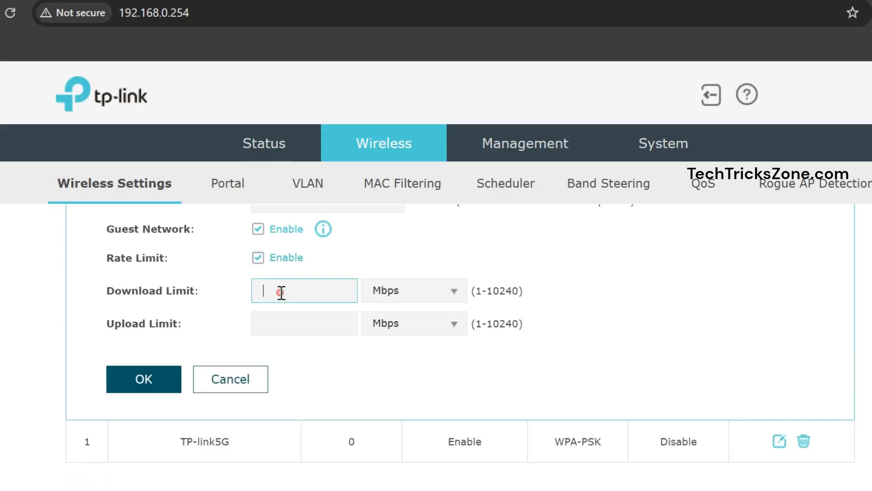
text(10)
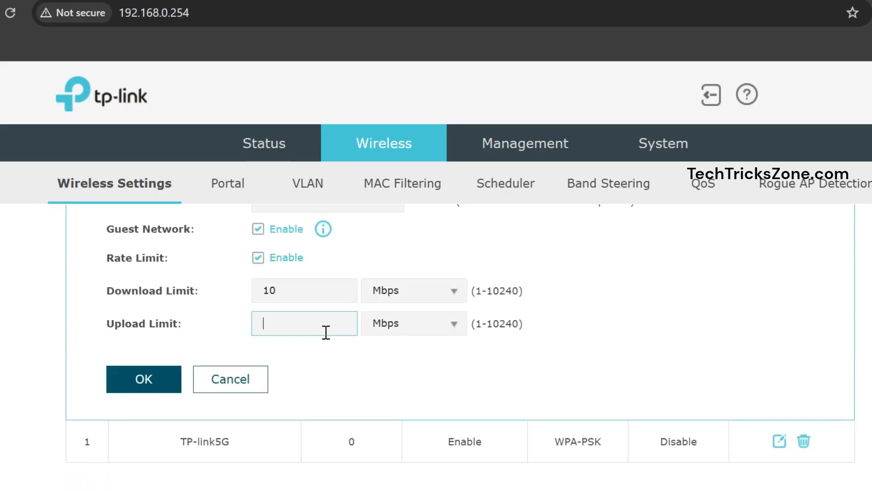
text(5)
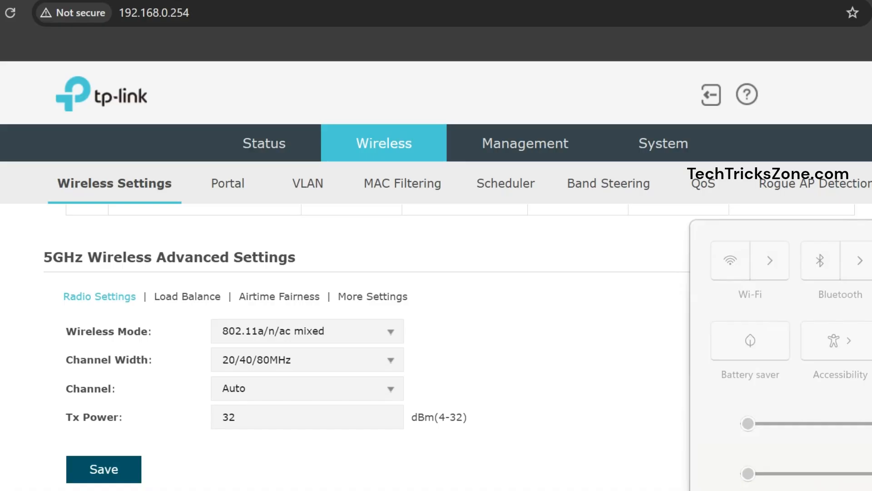
- Enable 2.4GHz load balance with 10 maximum associated clients and save
click(187, 353)
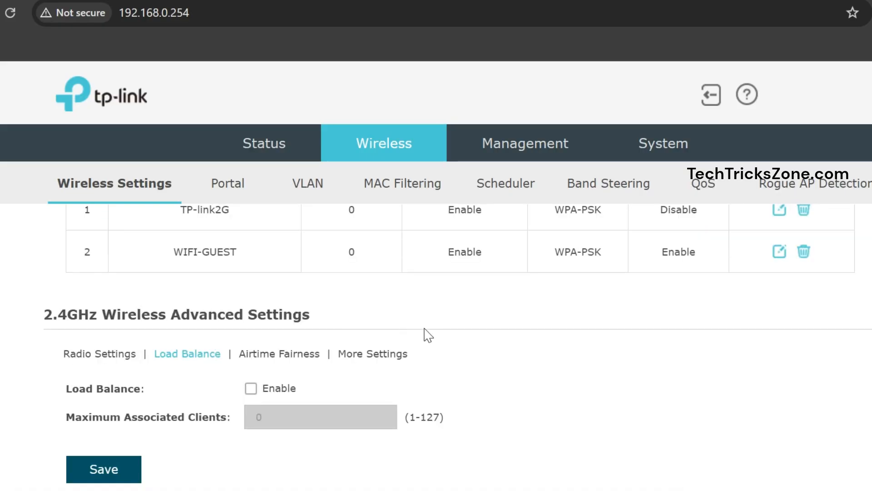
click(251, 388)
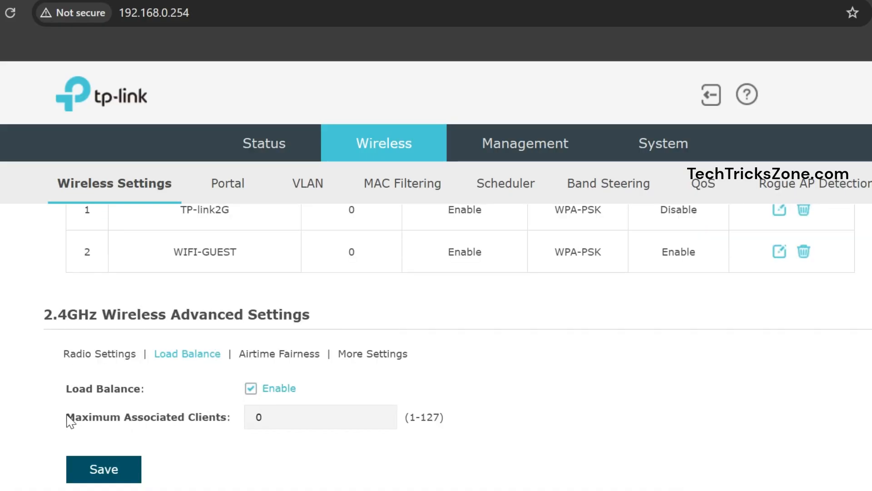
click(320, 417)
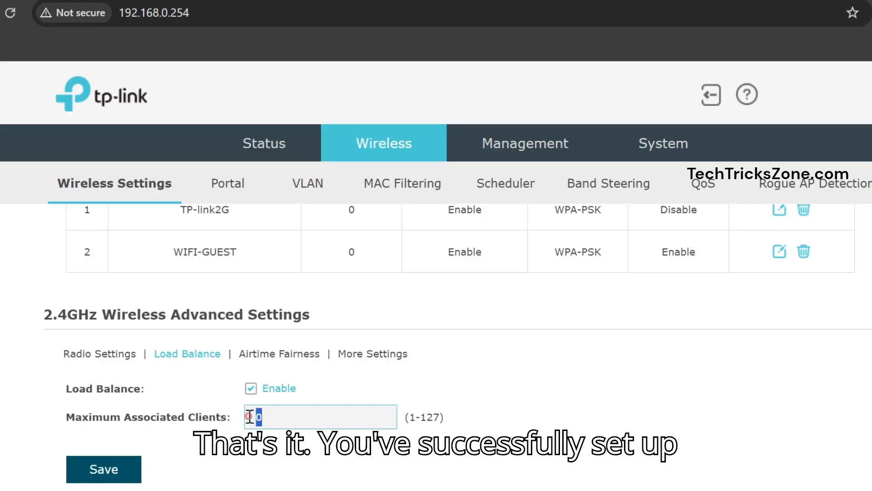
text(10)
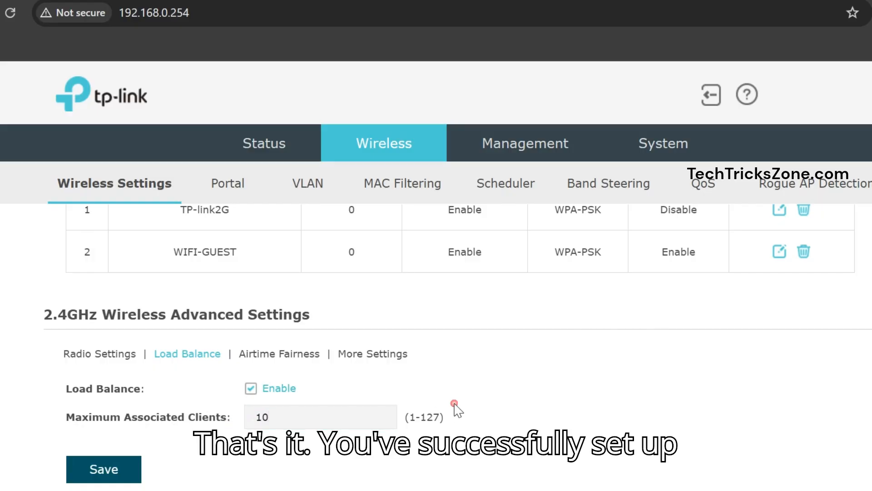
click(104, 469)
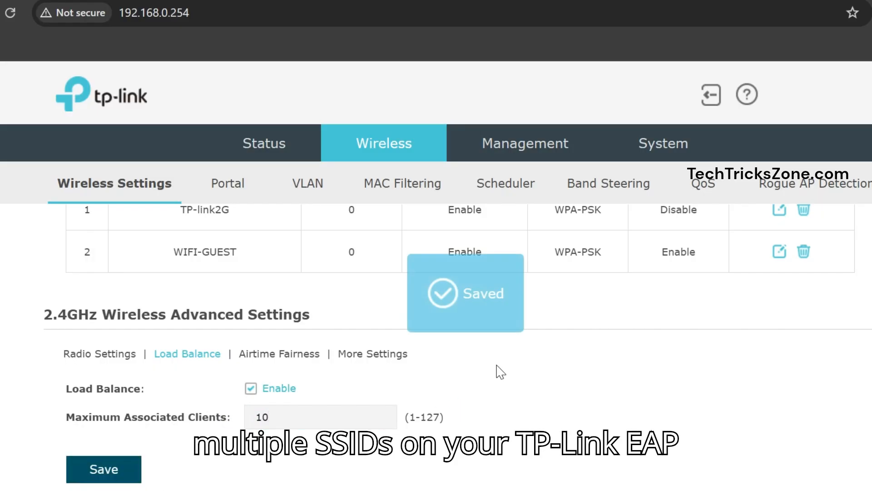
- Enable 5GHz load balance with 15 maximum associated clients
click(157, 247)
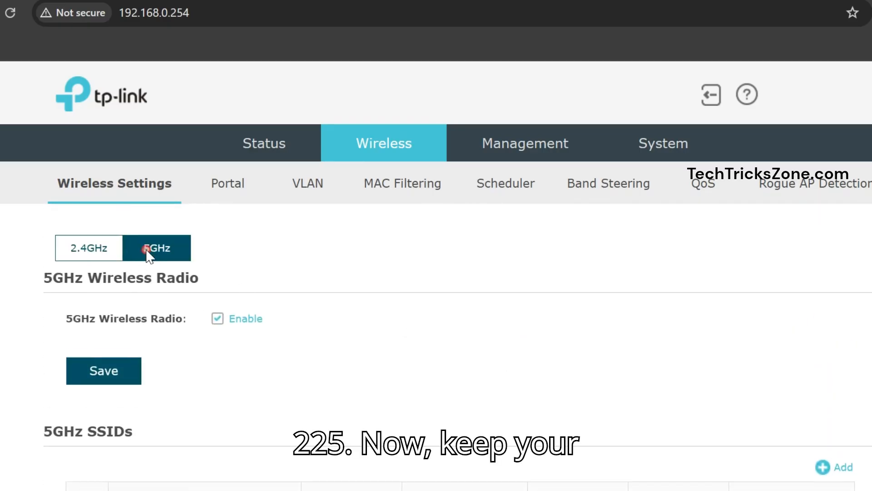
scroll(down, 3)
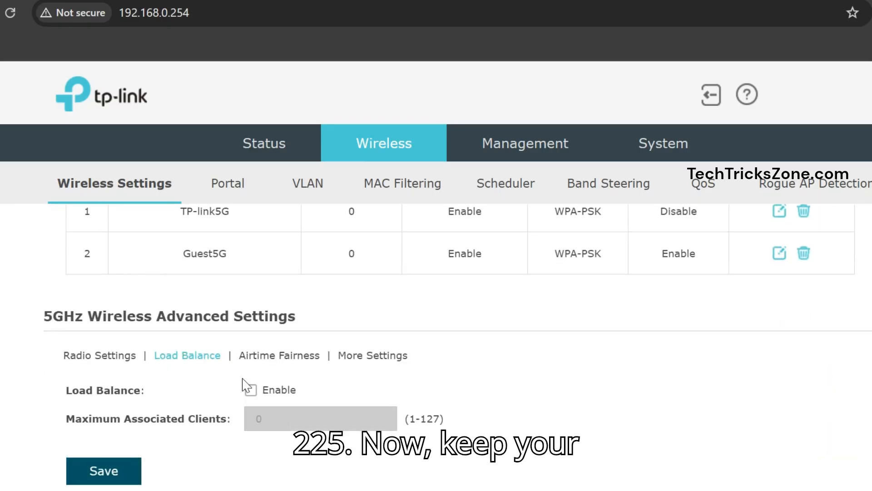
click(251, 390)
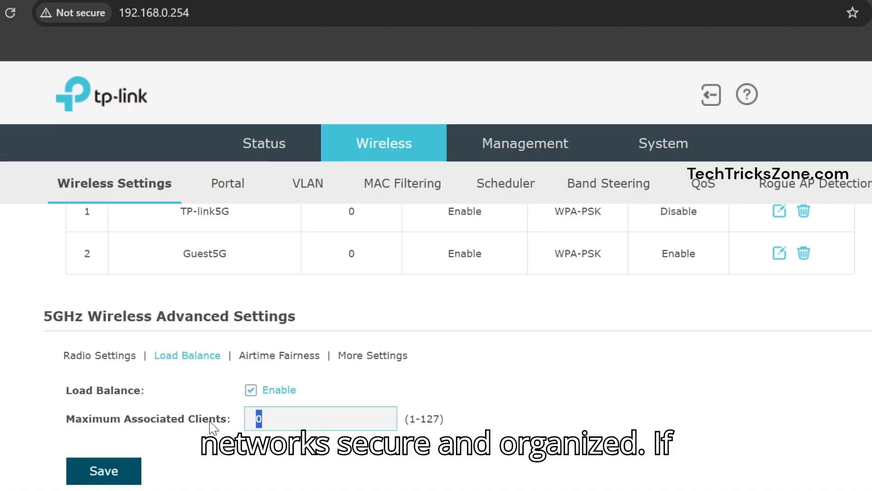
text(15)
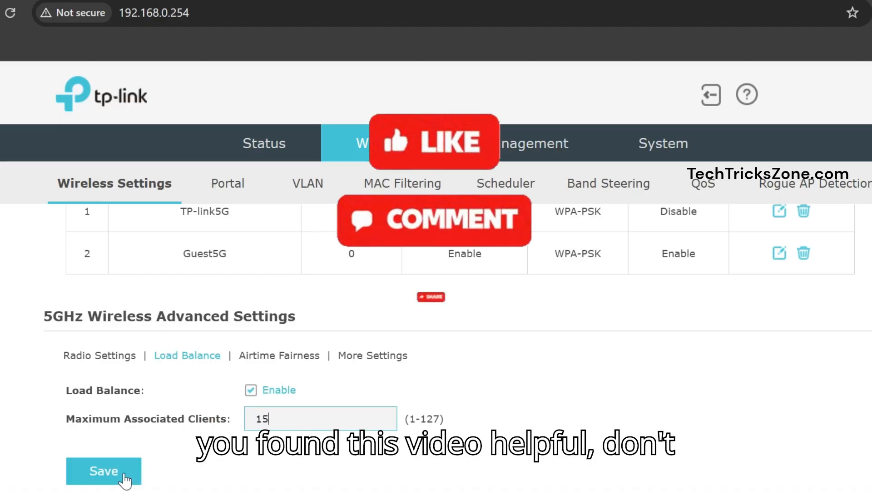